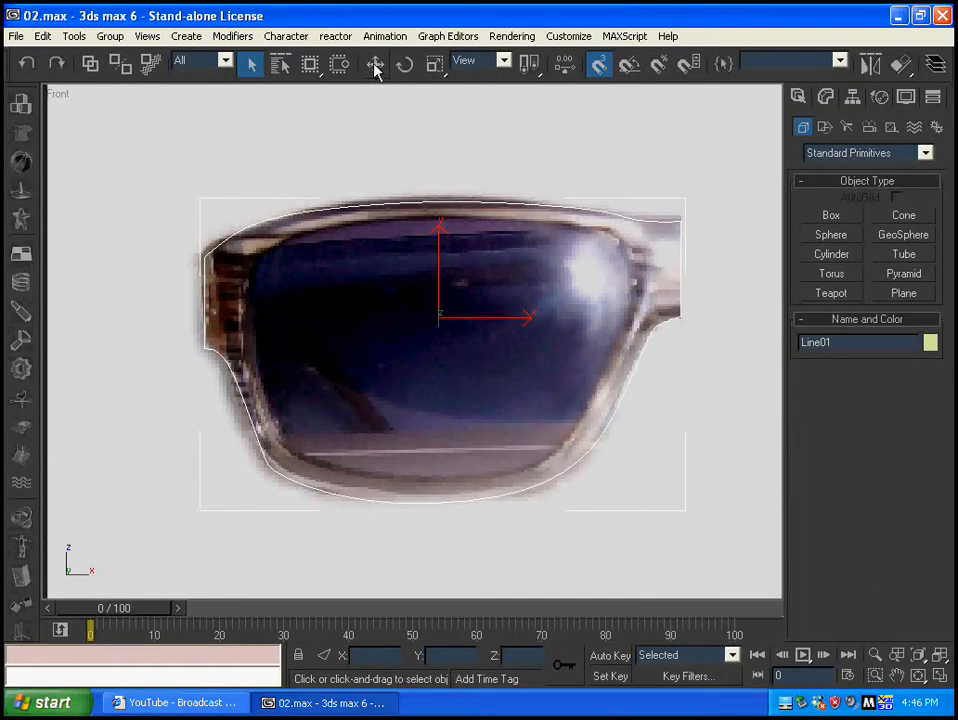
Step: Activate Select and Move on the traced sunglasses outline Line01
{"action": "left_click", "coordinate": [375, 64]}
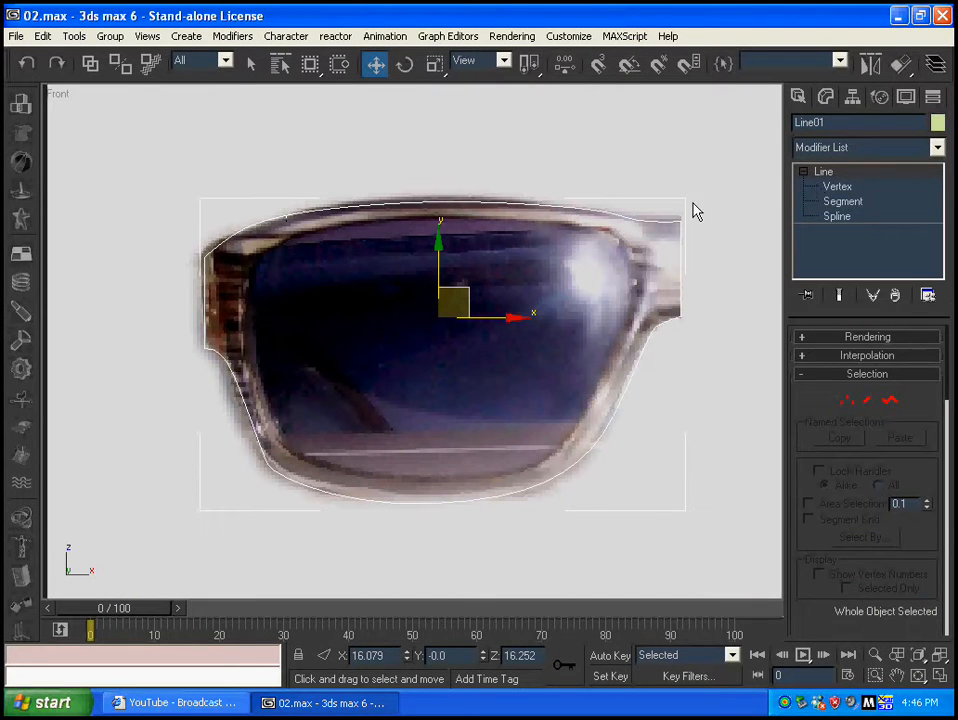
Step: Enter Line01's Spline sub-object level to edit the closed 14-vertex outline
{"action": "left_click", "coordinate": [837, 216]}
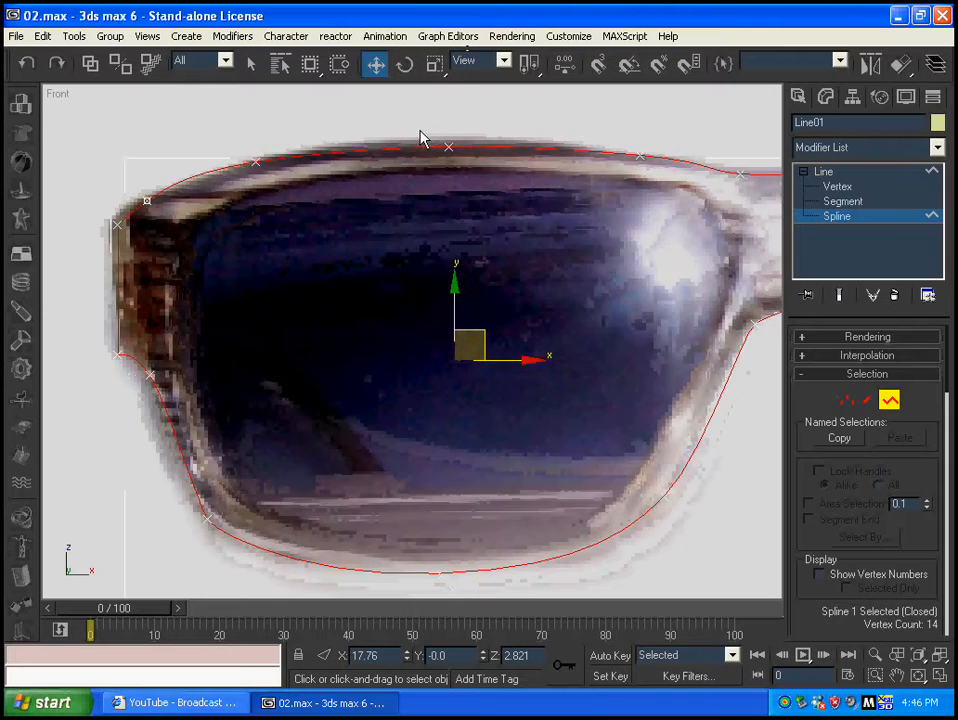
{"action": "mouse_move", "coordinate": [435, 64]}
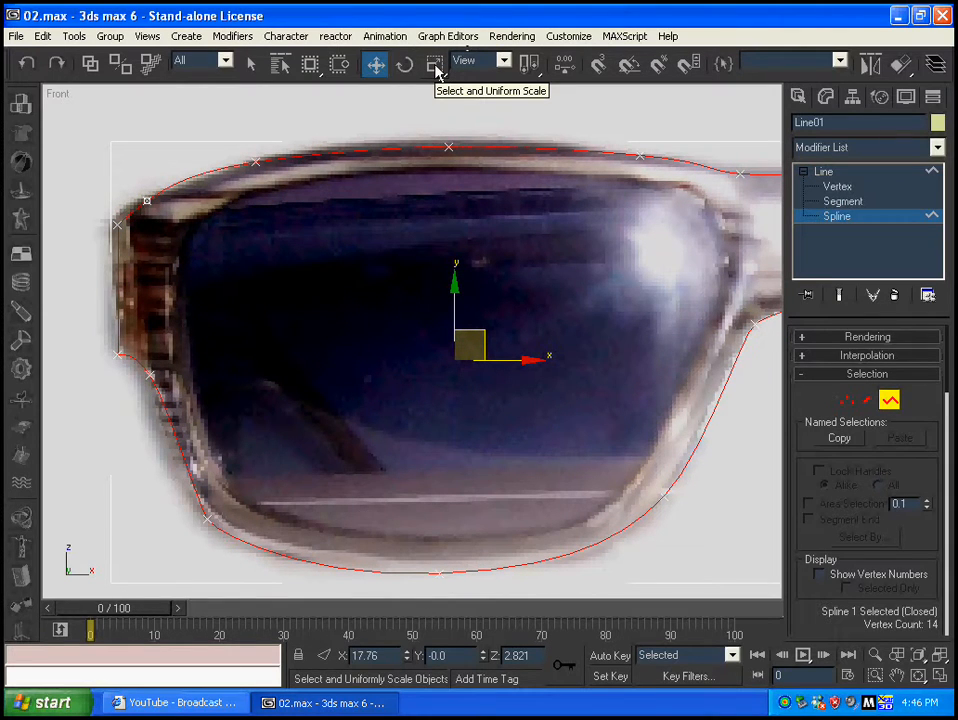
Step: Shift-scale the outline inward into nested copies, the innermost tracing the lens edge
{"action": "left_click", "coordinate": [434, 64]}
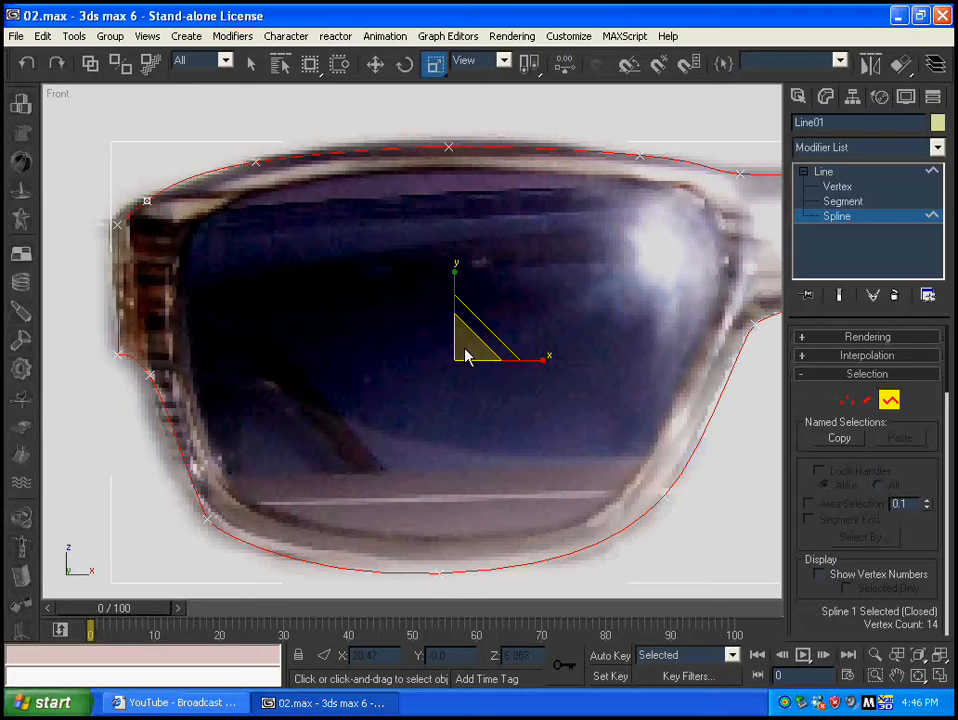
{"action": "left_click", "coordinate": [465, 360]}
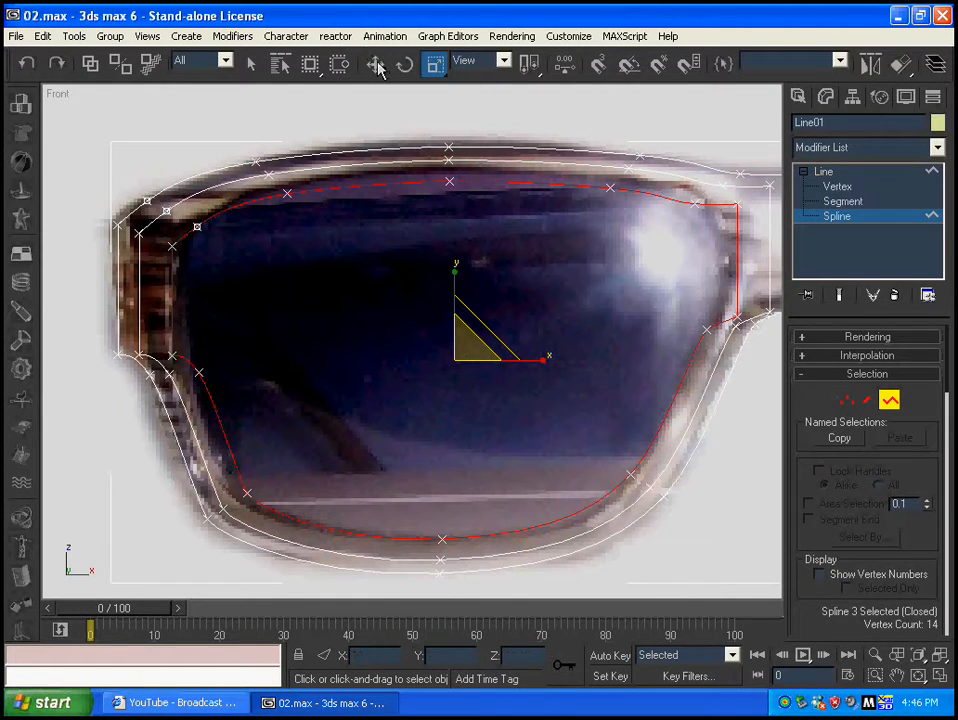
{"action": "left_click", "coordinate": [375, 63]}
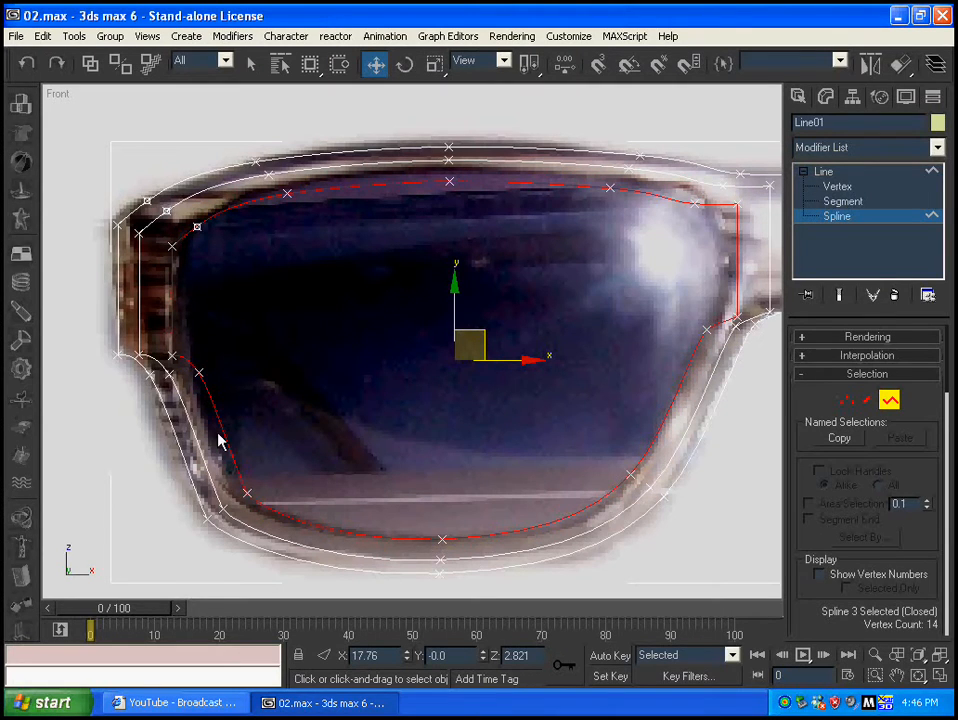
{"action": "mouse_move", "coordinate": [738, 212]}
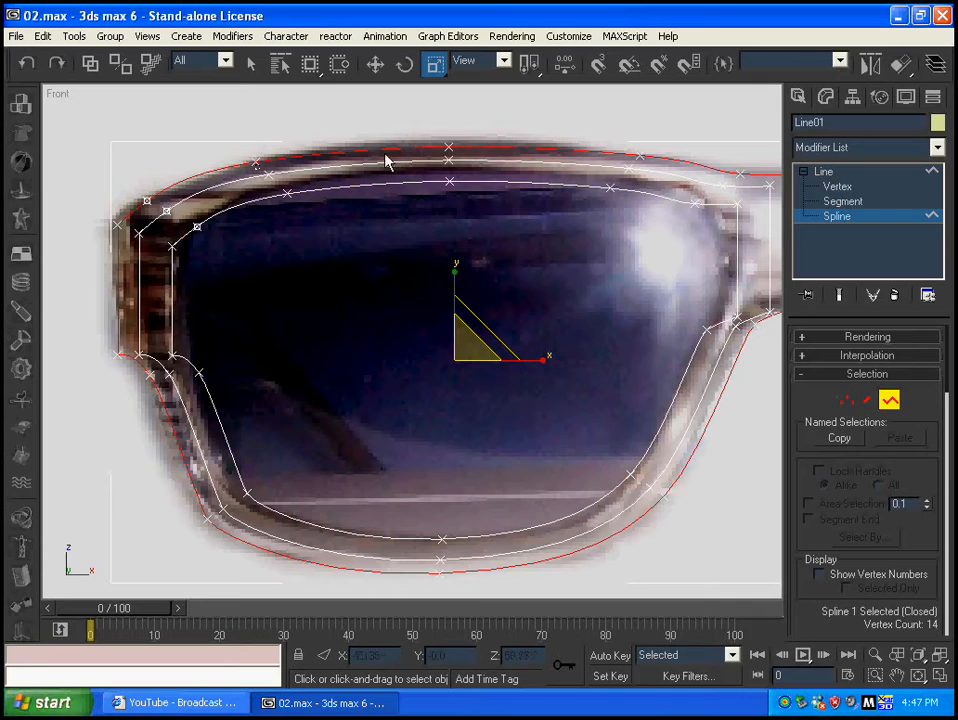
Step: Switch Line01 to Vertex sub-object level for point-by-point adjustment
{"action": "left_click", "coordinate": [434, 64]}
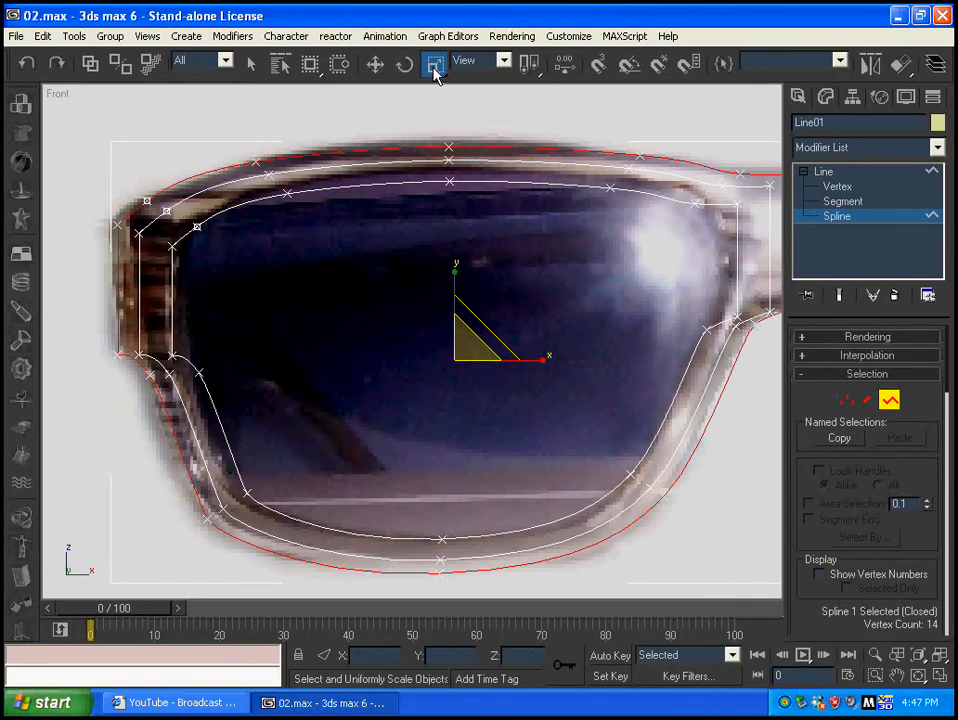
{"action": "mouse_move", "coordinate": [434, 64]}
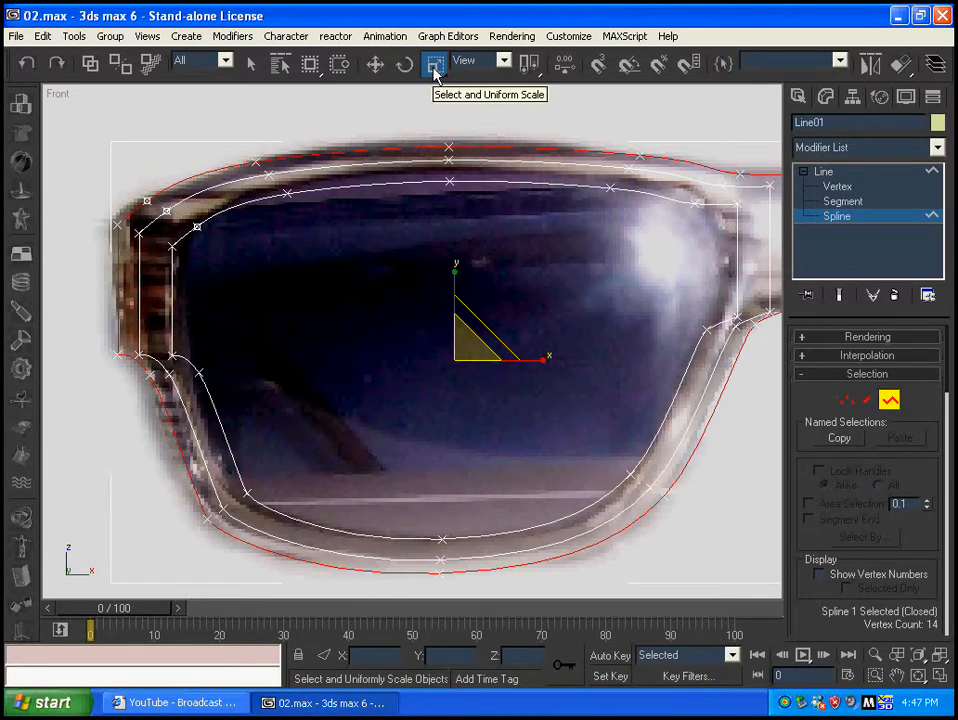
{"action": "left_click", "coordinate": [837, 186]}
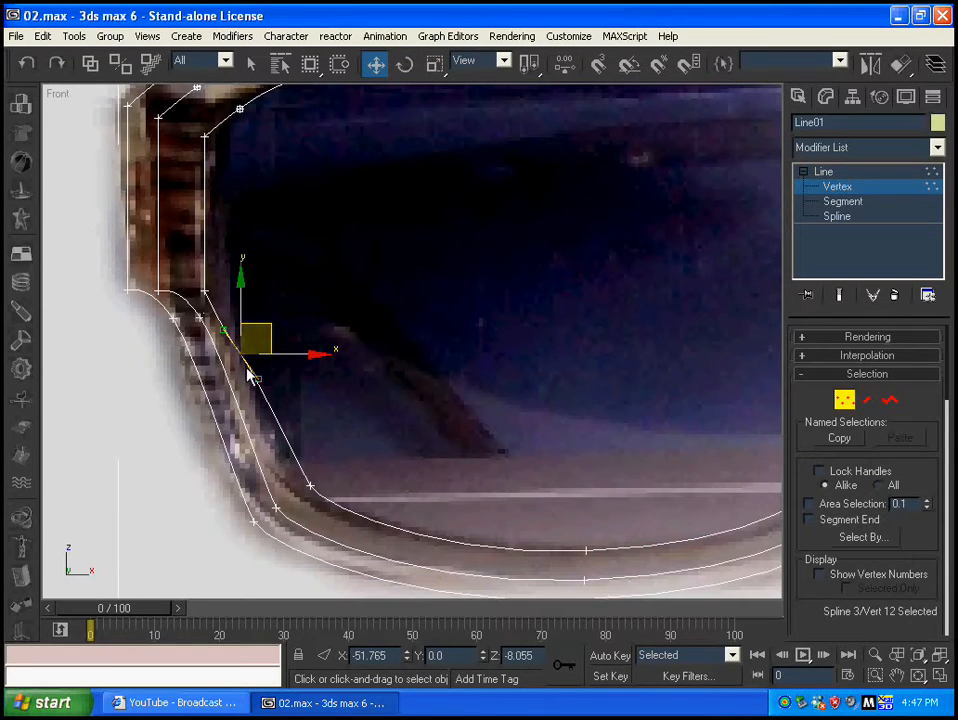
Step: Drag the inner outline's lower-left, upper-right and right-side vertices onto the lens edge, then deselect
{"action": "left_click_drag", "start_coordinate": [253, 355], "coordinate": [225, 293]}
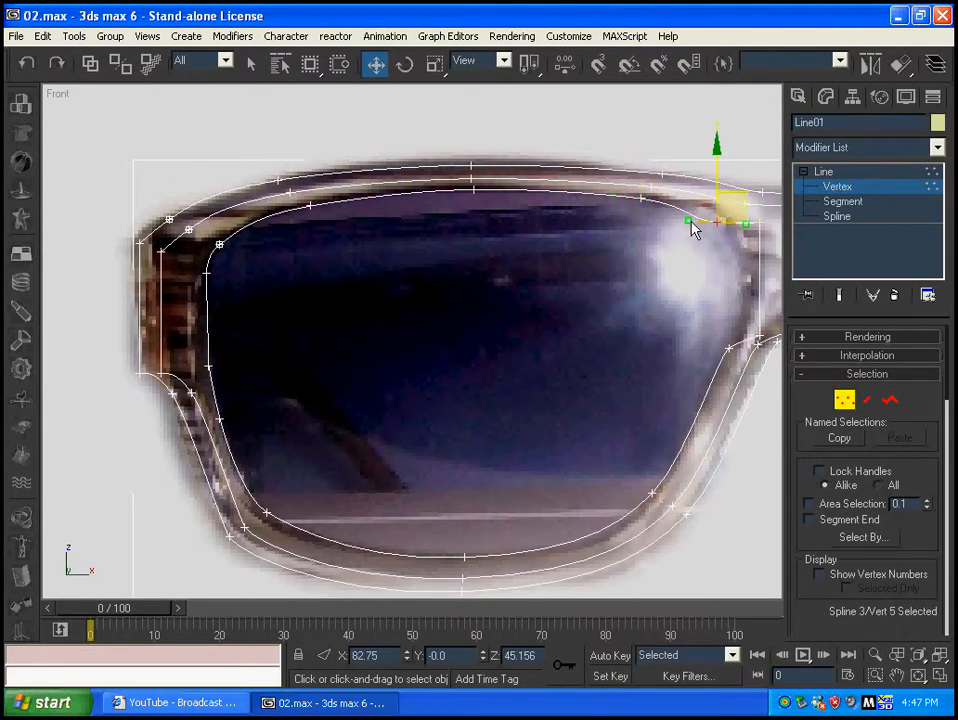
{"action": "left_click_drag", "start_coordinate": [718, 222], "coordinate": [718, 205]}
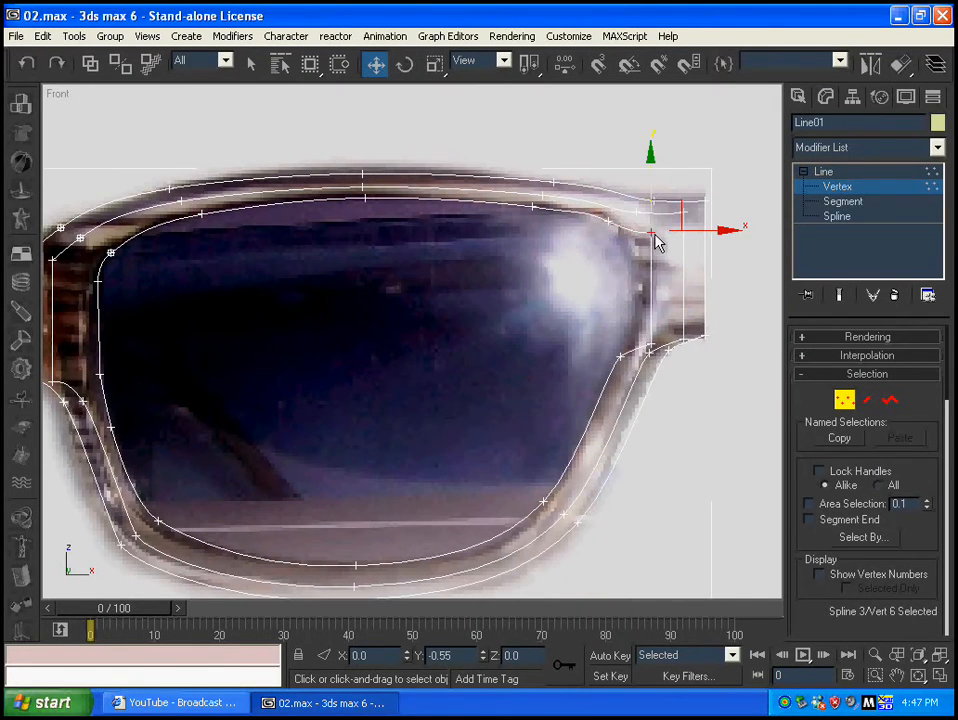
{"action": "left_click_drag", "start_coordinate": [651, 240], "coordinate": [651, 340]}
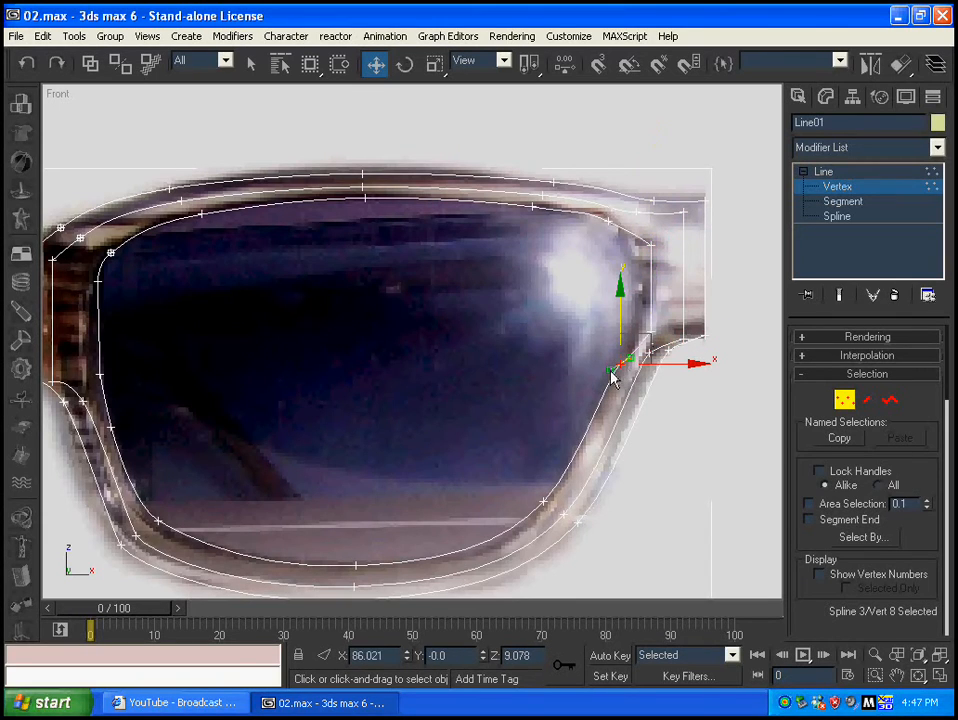
{"action": "left_click", "coordinate": [660, 250]}
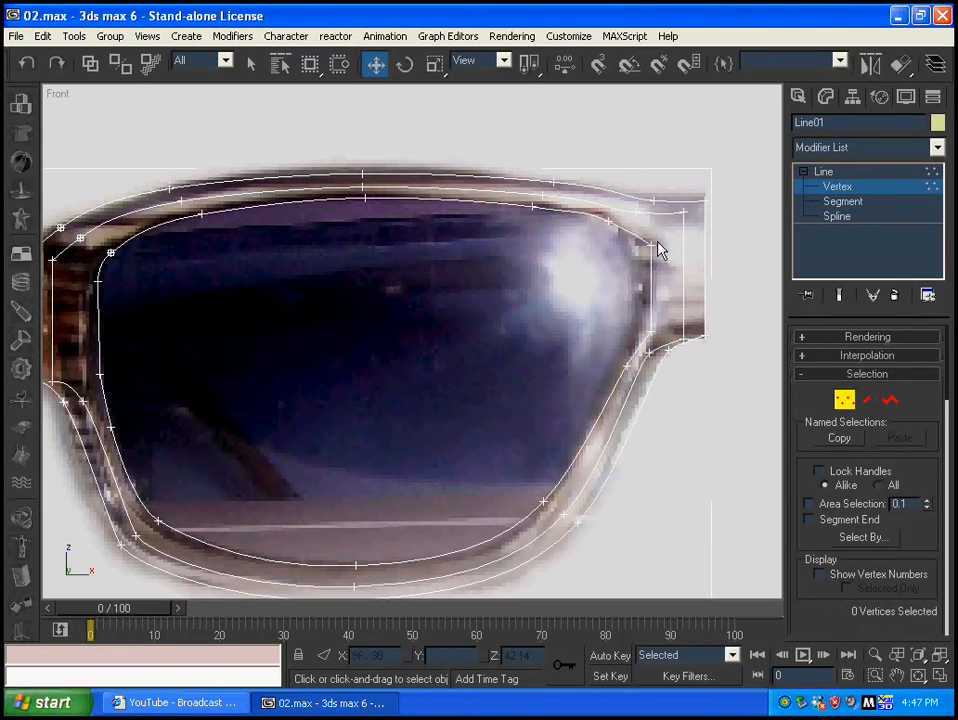
Step: Drag a left-side vertex of the middle outline toward the frame edge near the hinge
{"action": "left_click", "coordinate": [648, 248]}
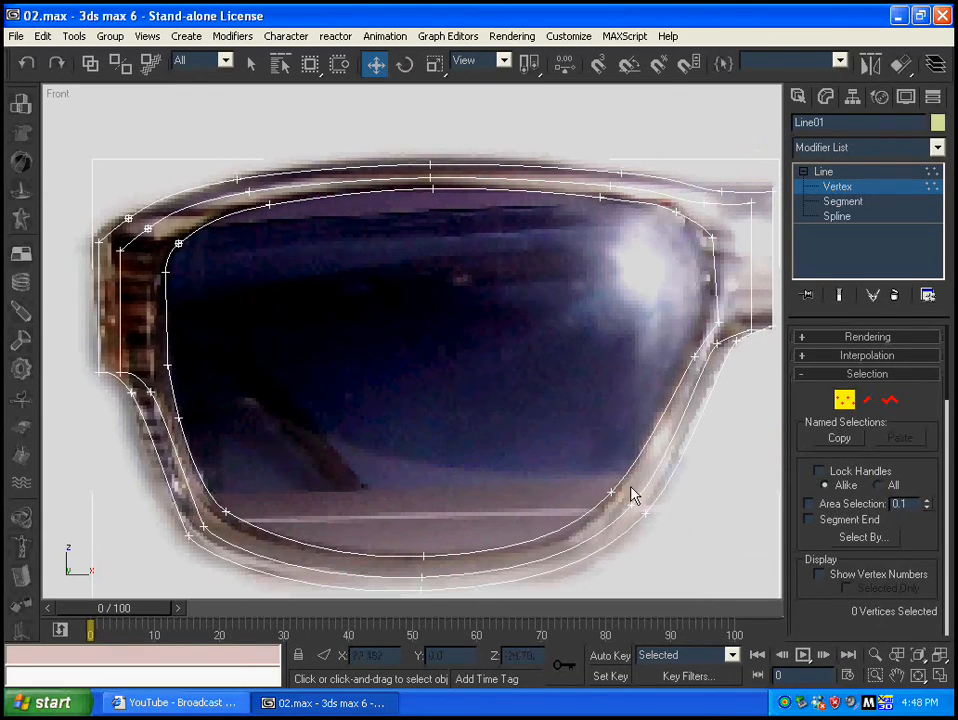
{"action": "mouse_move", "coordinate": [255, 205]}
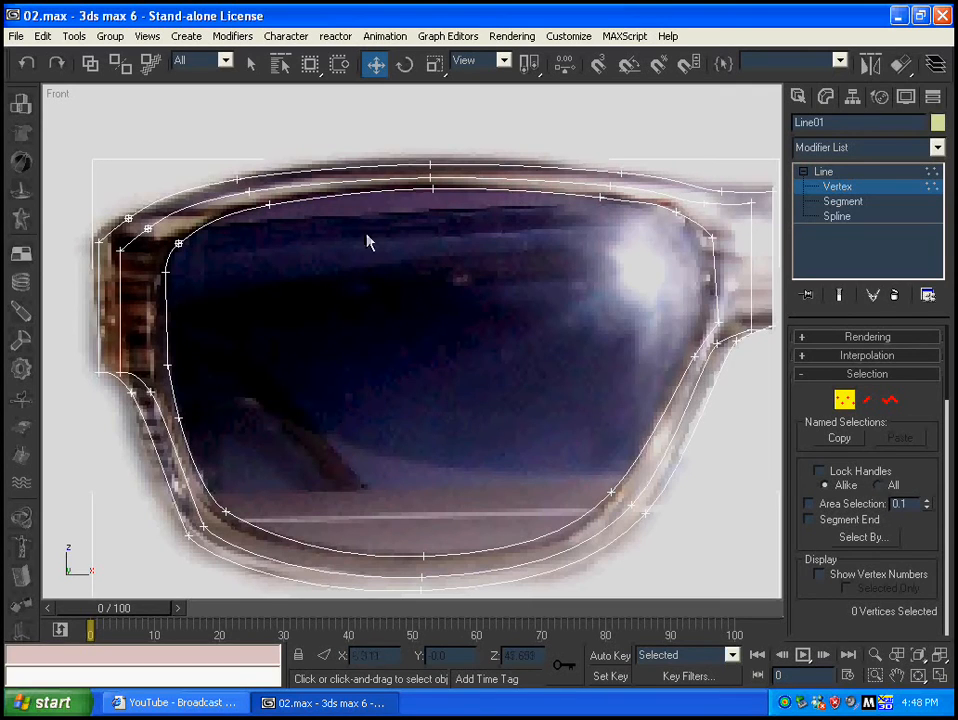
{"action": "mouse_move", "coordinate": [545, 178]}
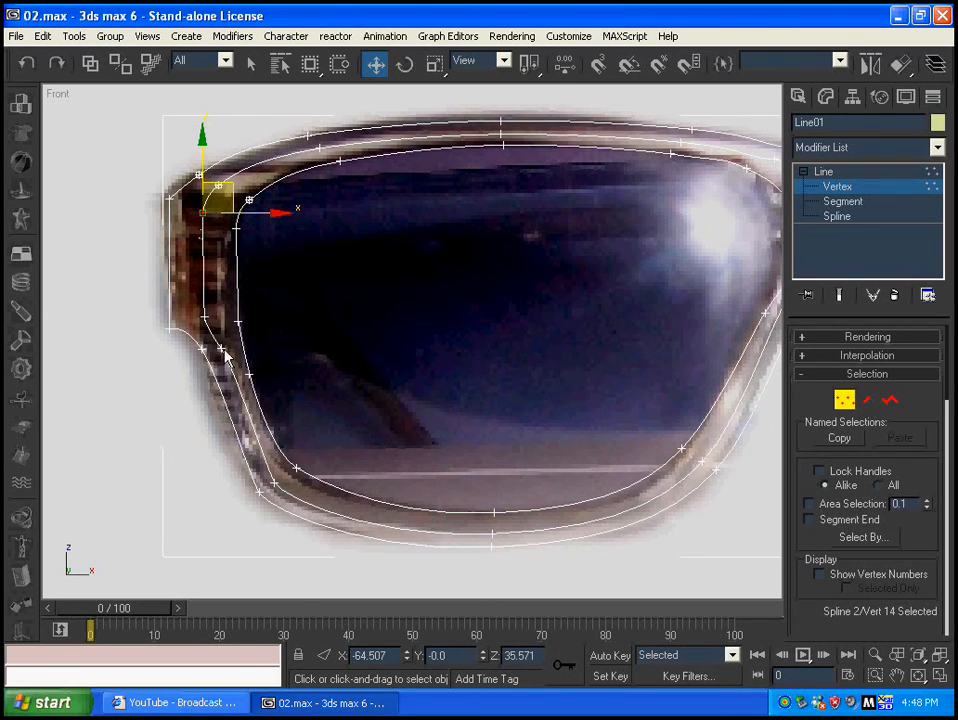
{"action": "left_click_drag", "start_coordinate": [217, 190], "coordinate": [230, 330]}
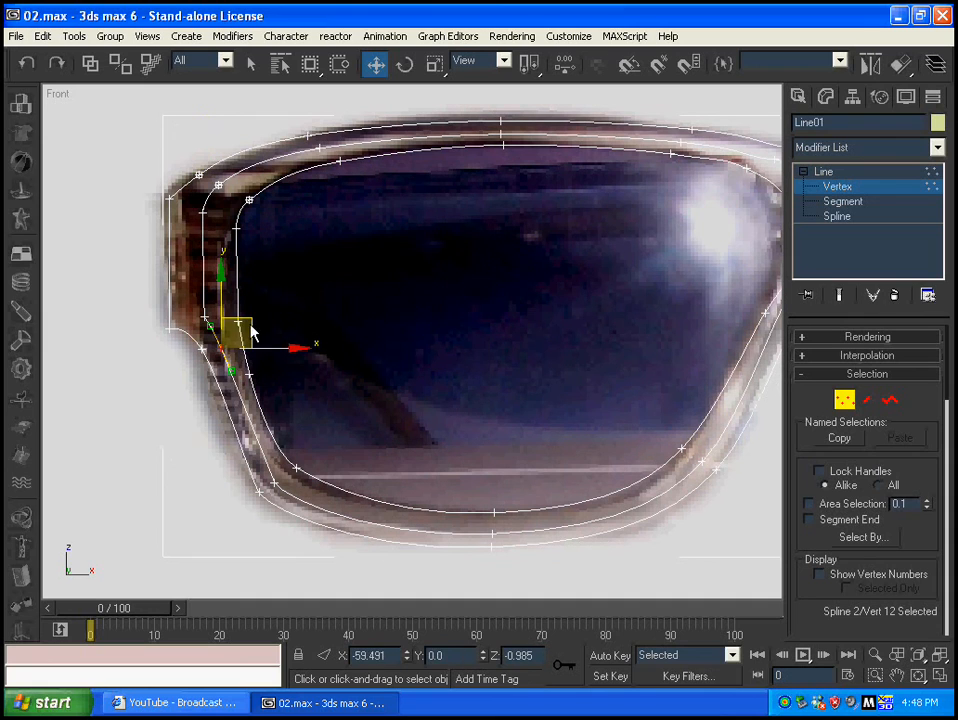